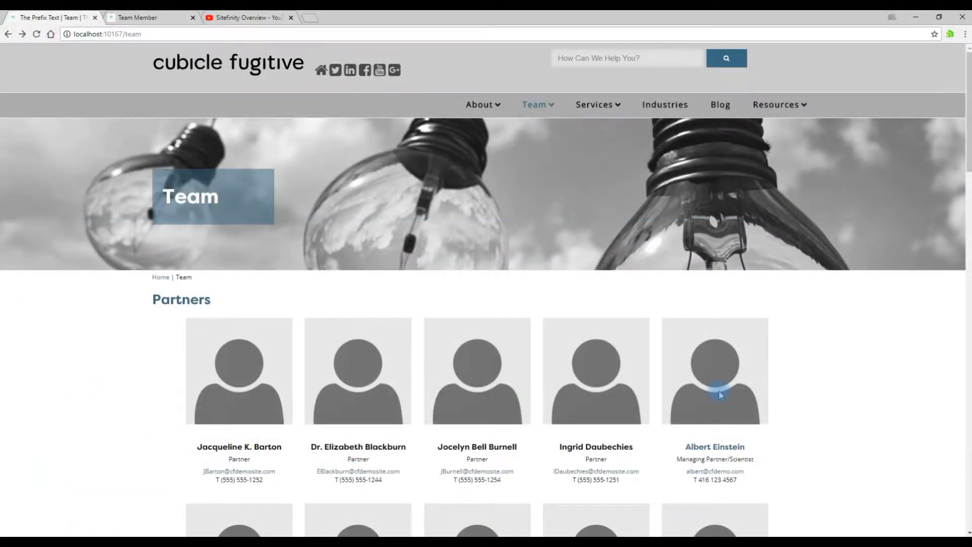
View Albert Einstein's live bio page from the Team page, then return to the Team Members backend.
left_click(714, 446)
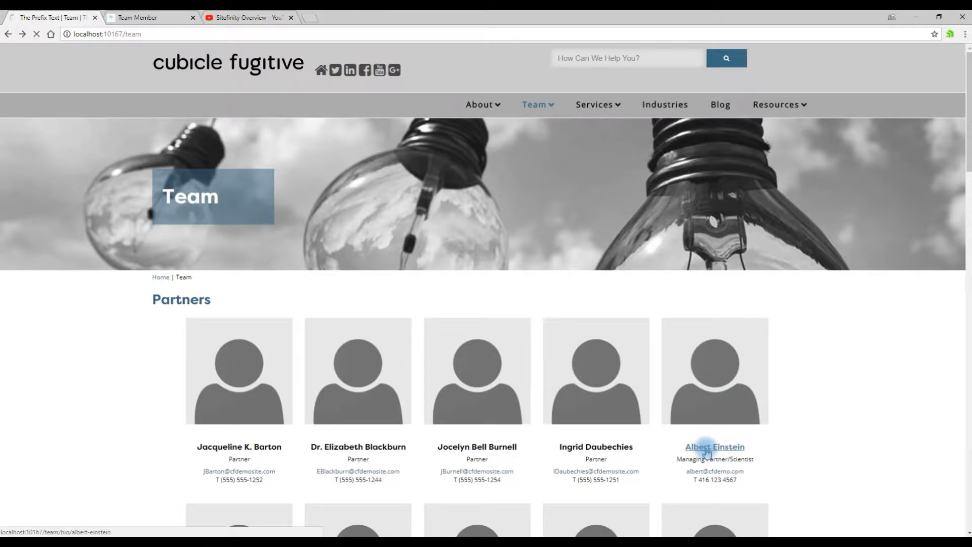
left_click(714, 446)
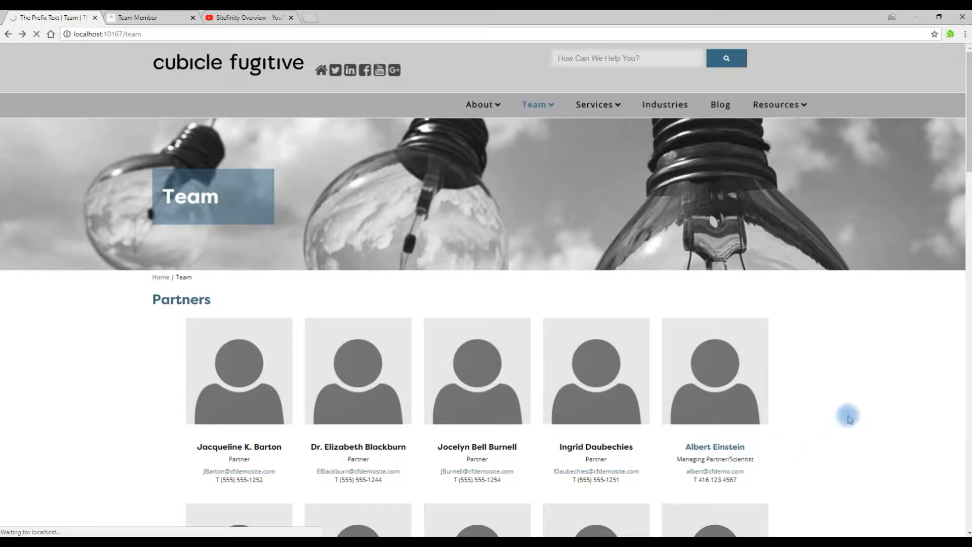
left_click(714, 446)
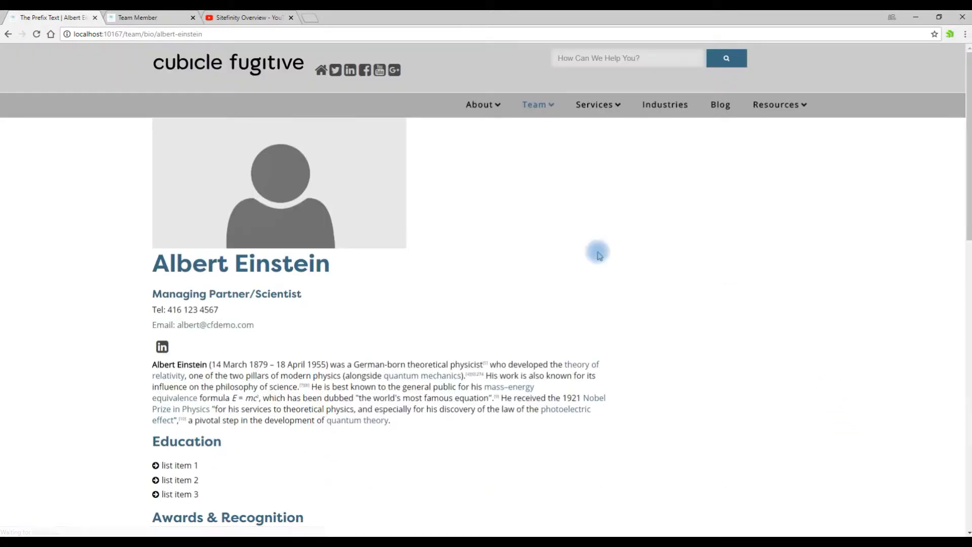
left_click(149, 17)
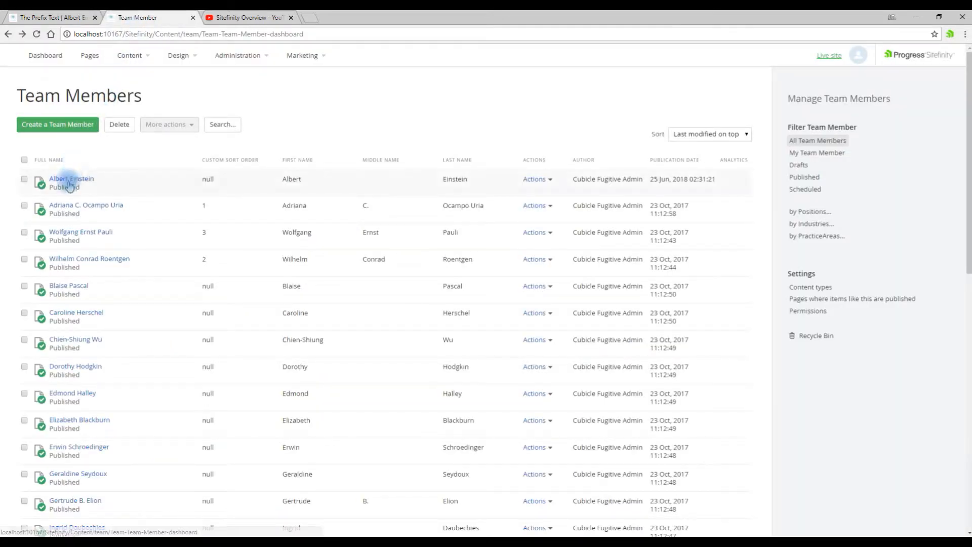
Edit Albert Einstein's team member record and bring its Related Media section into view.
left_click(71, 178)
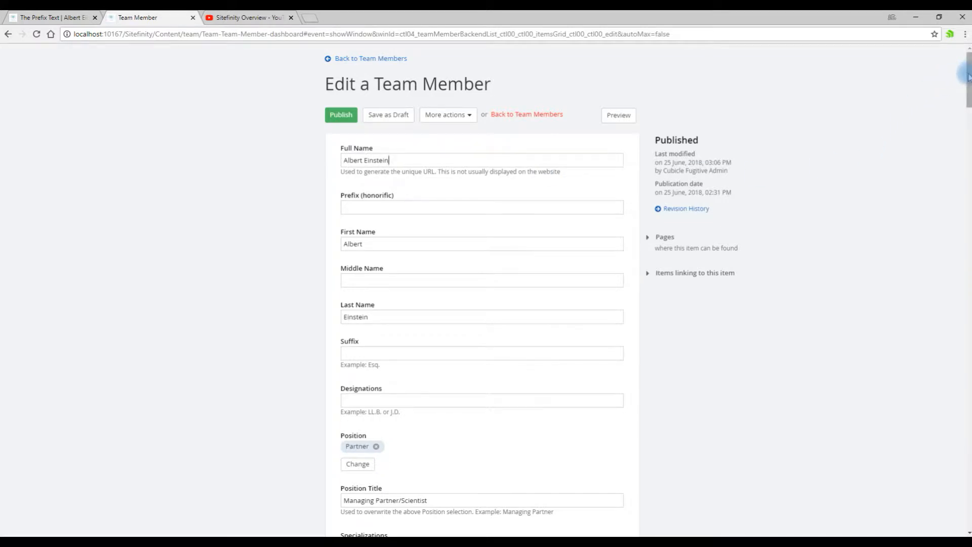
scroll("down", 3)
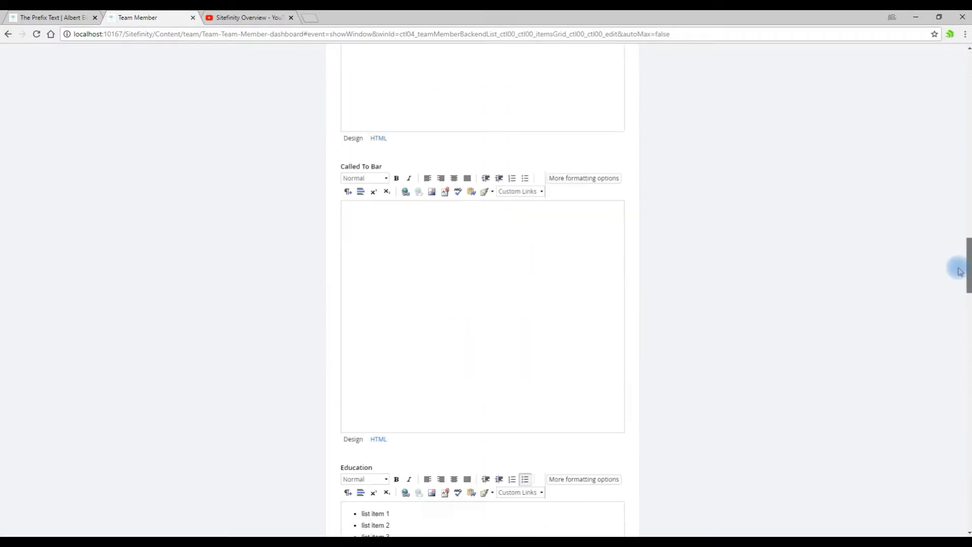
scroll("down", 3)
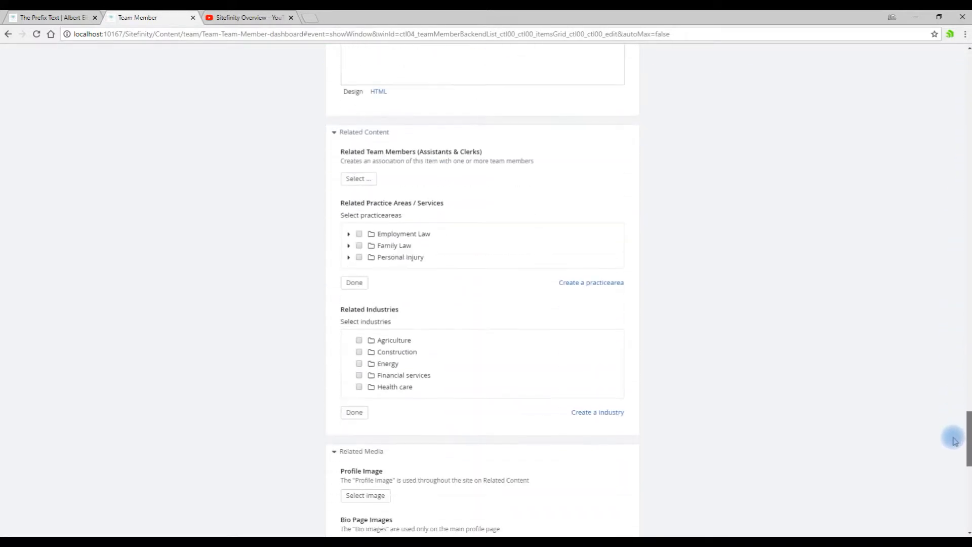
scroll("down", 3)
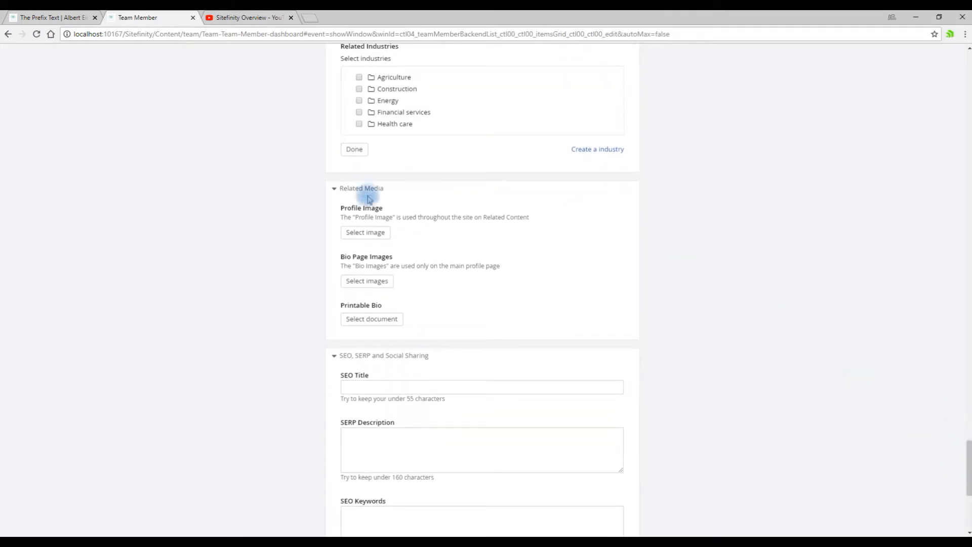
Choose the Einstein_192 portrait from recent images (search 'ein') as the profile image.
left_click(365, 231)
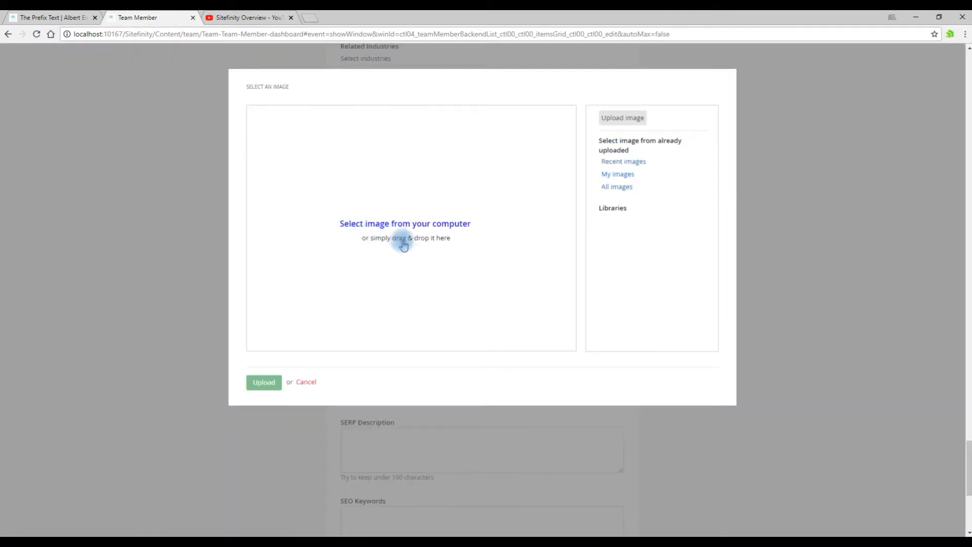
left_click(623, 161)
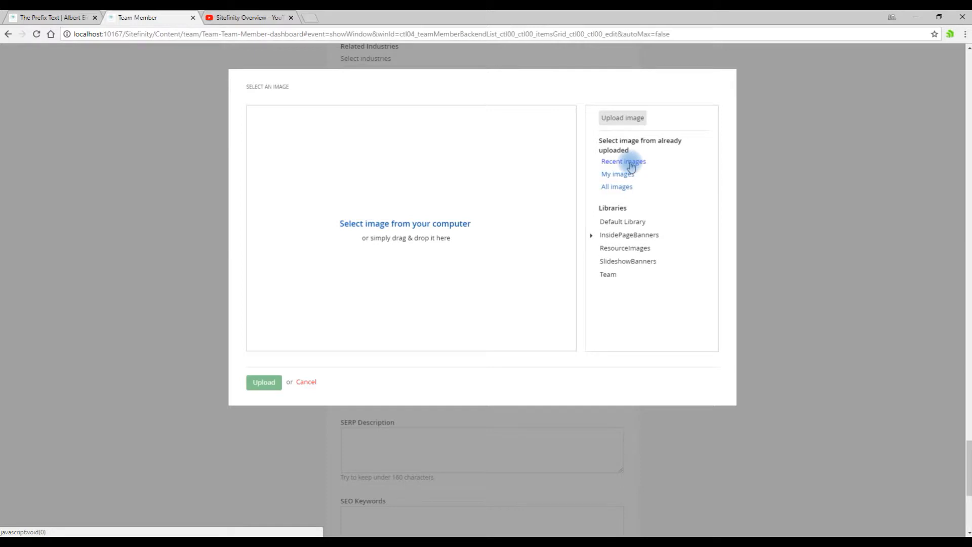
left_click(623, 161)
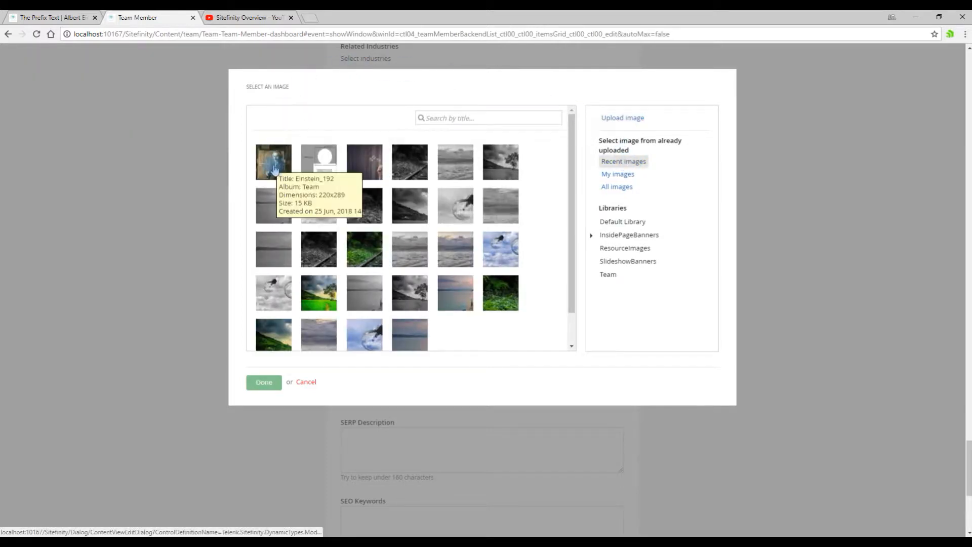
left_click(273, 162)
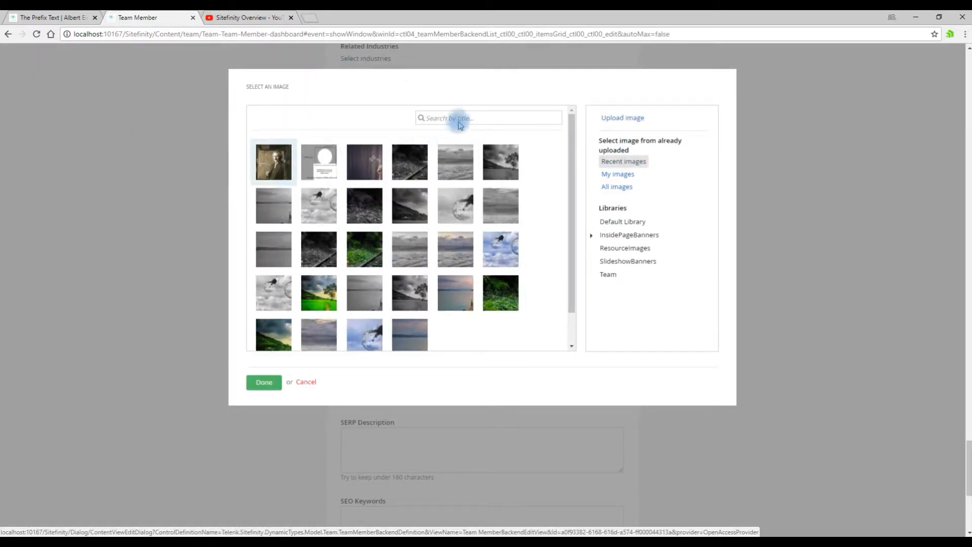
type("ein")
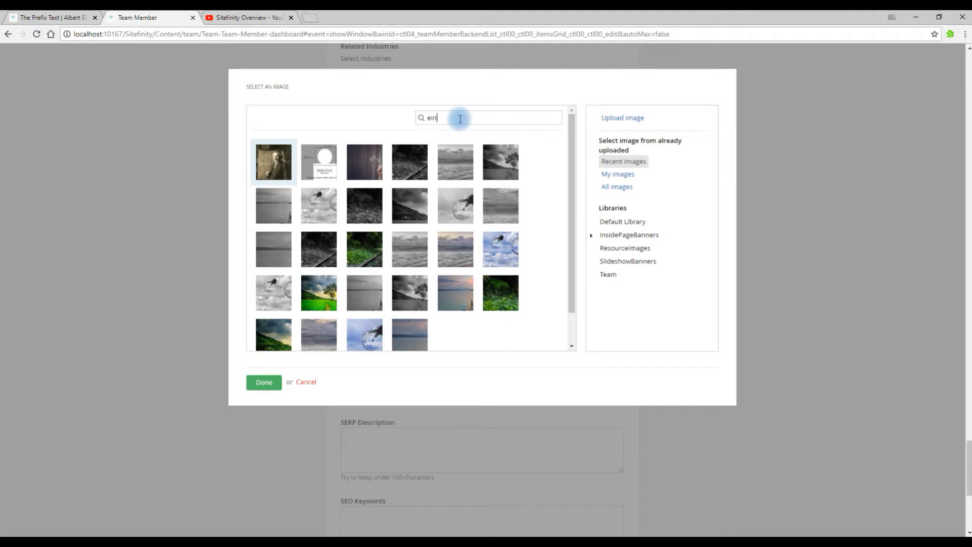
type("ein")
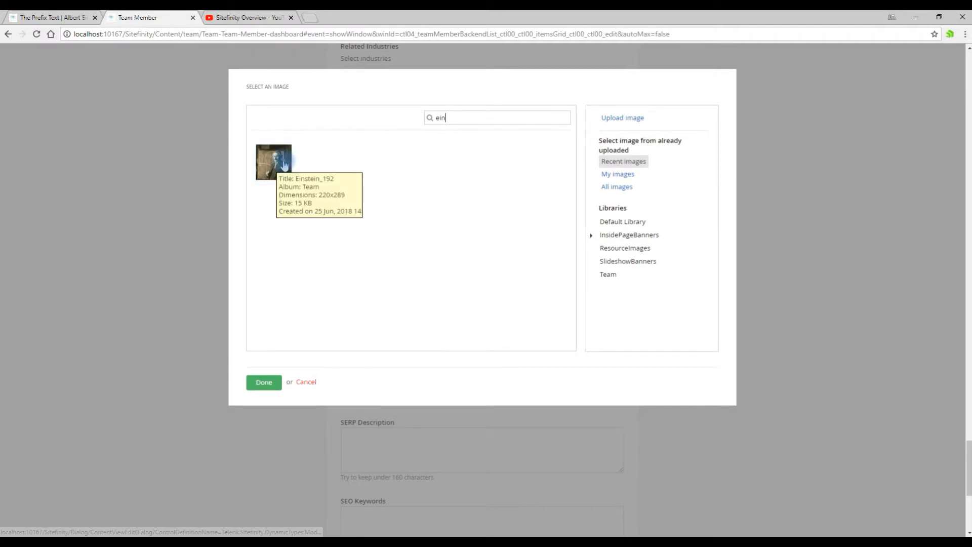
left_click(263, 382)
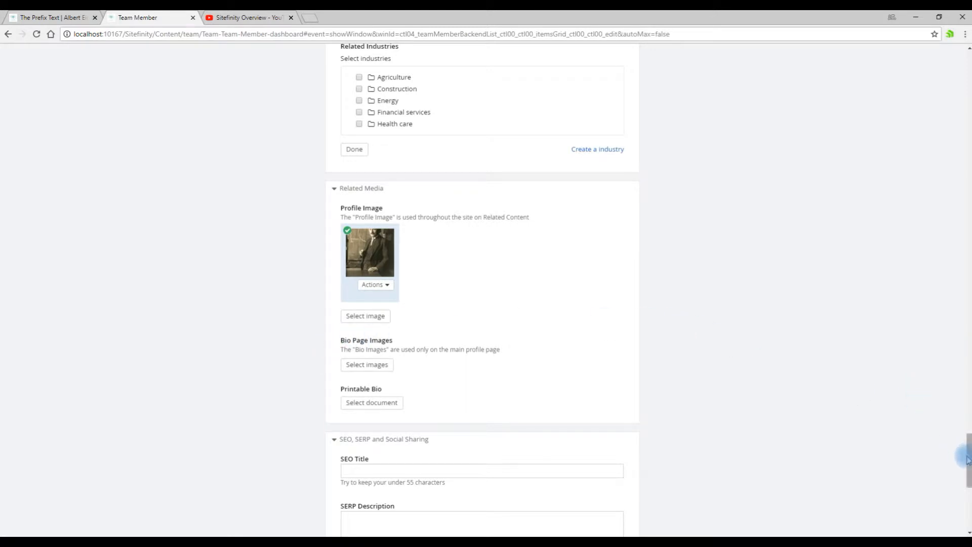
Publish Albert Einstein's record with the new profile image.
scroll("down", 3)
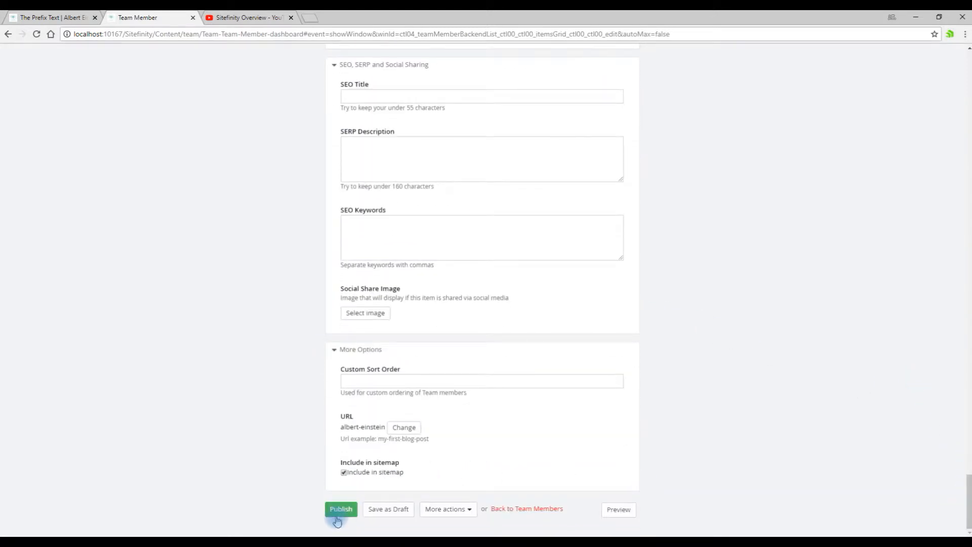
left_click(340, 509)
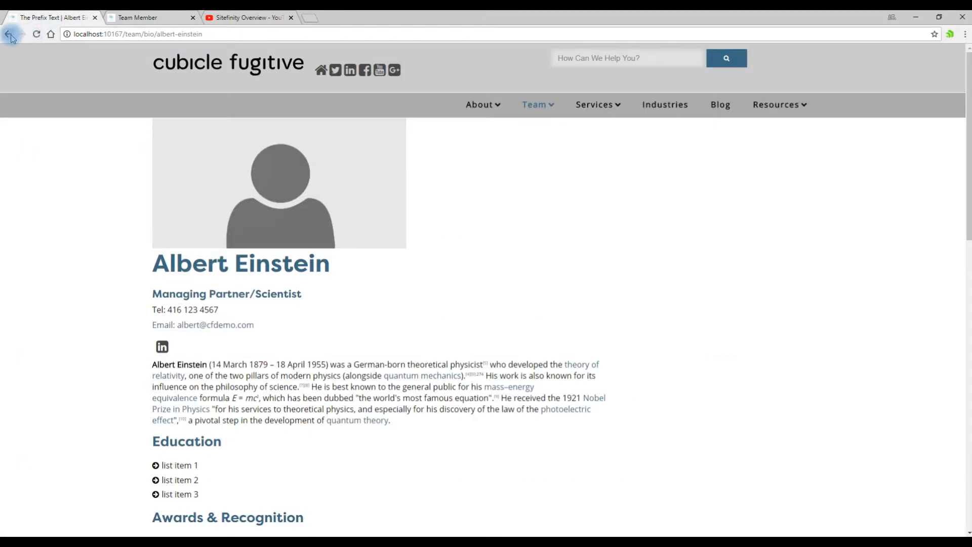
Refresh the live Team listing to see Einstein's portrait, then return to the backend.
left_click(10, 34)
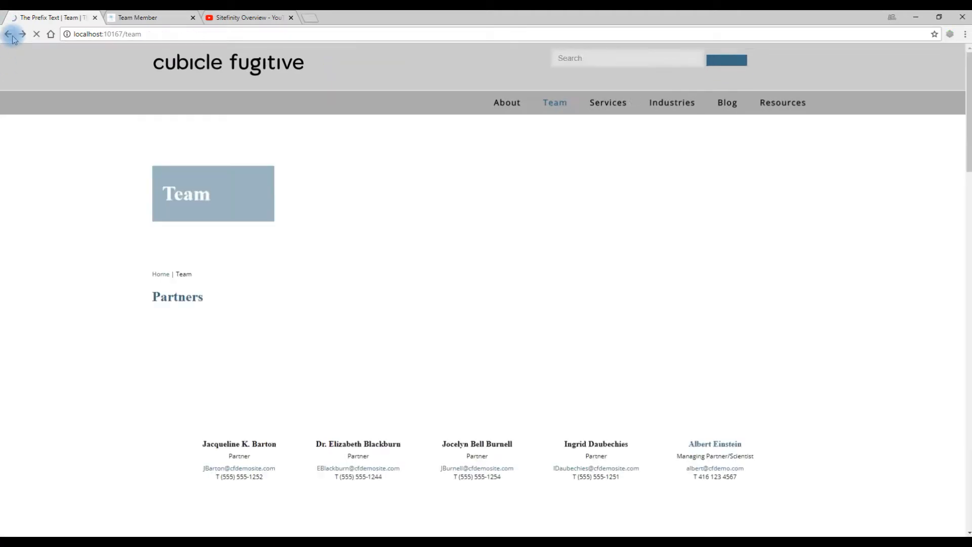
left_click(7, 34)
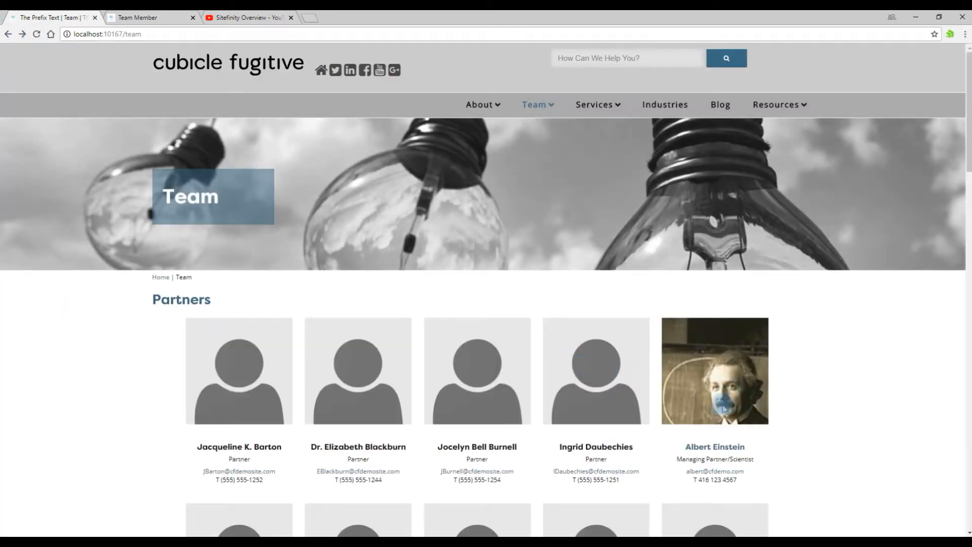
left_click(149, 17)
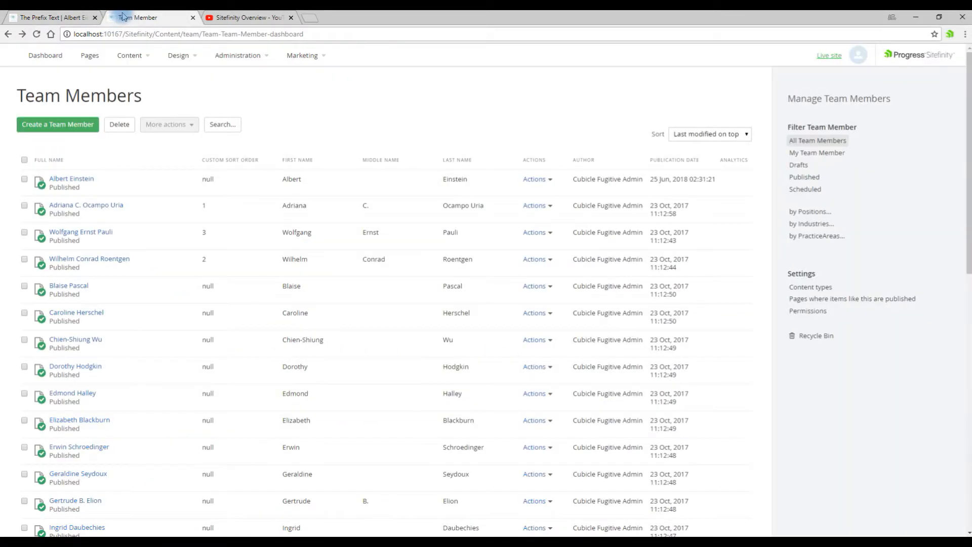
Reopen Albert Einstein's record and bring Related Media into view again.
left_click(57, 124)
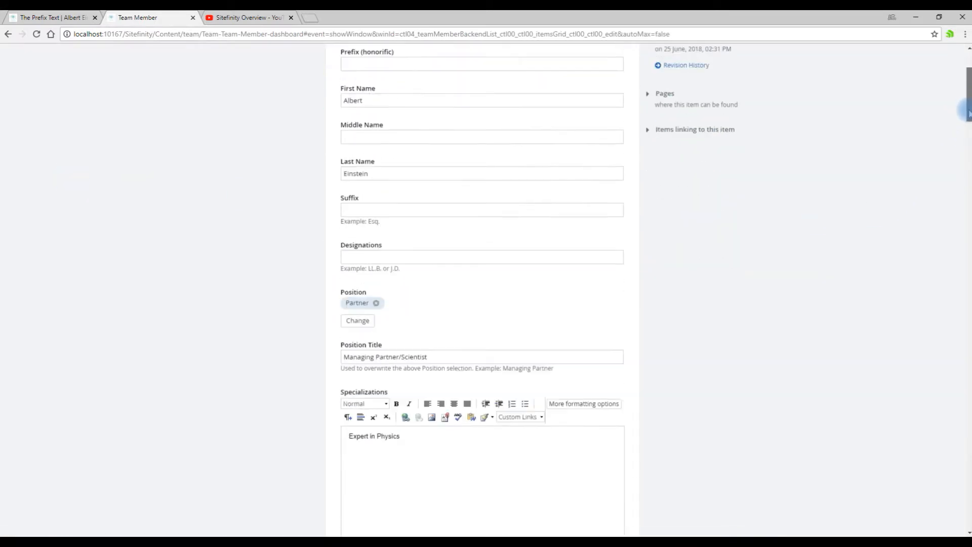
scroll("down", 3)
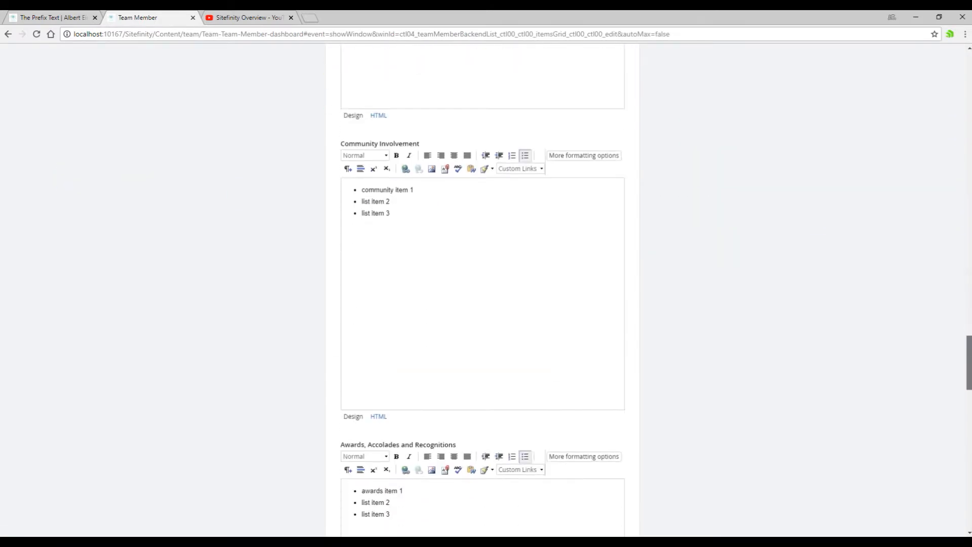
scroll("down", 3)
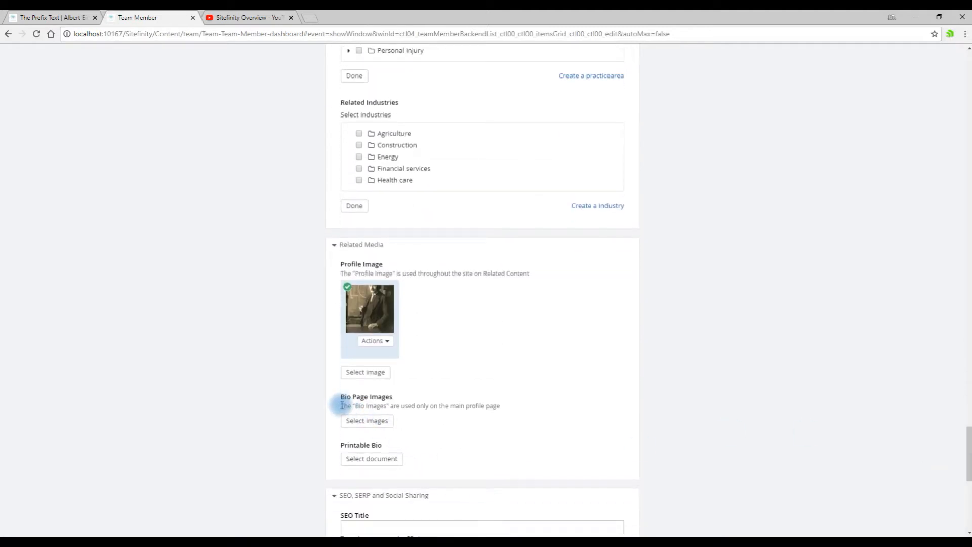
Choose Einstein_Bio.jpg from the computer as a new bio page image.
left_click(365, 371)
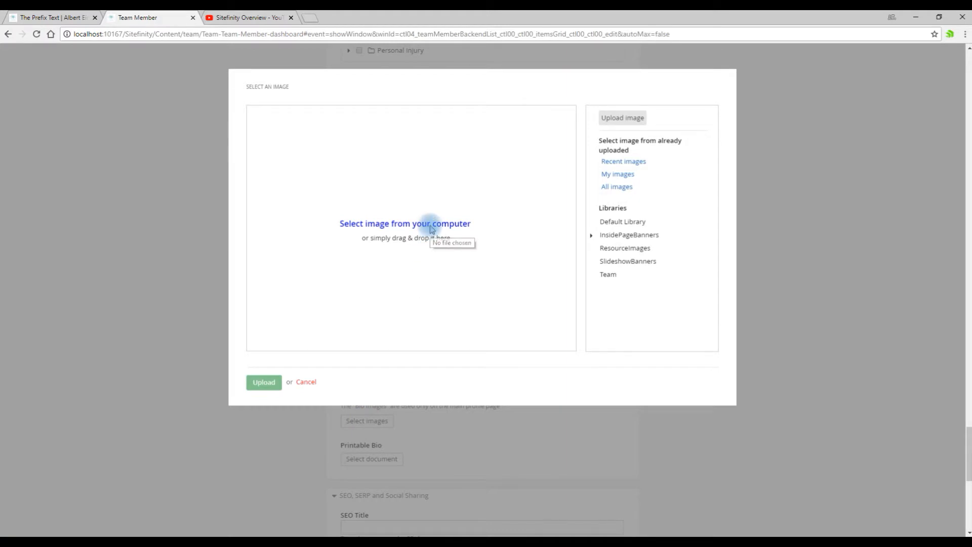
left_click(405, 222)
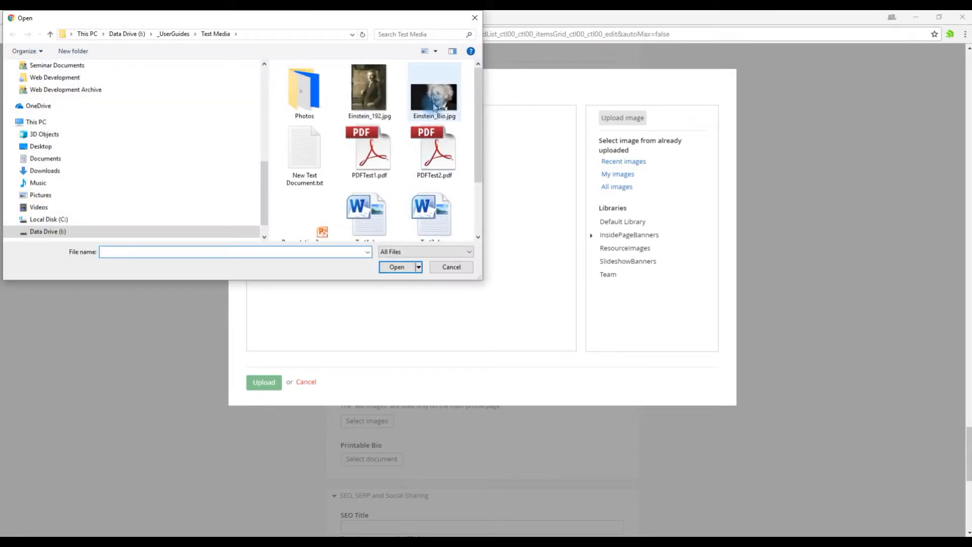
left_click(434, 91)
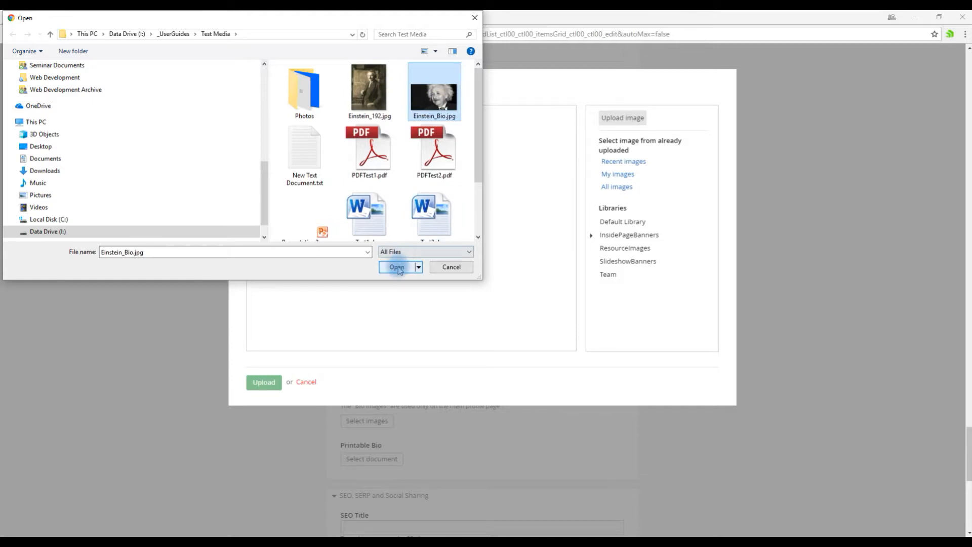
left_click(397, 267)
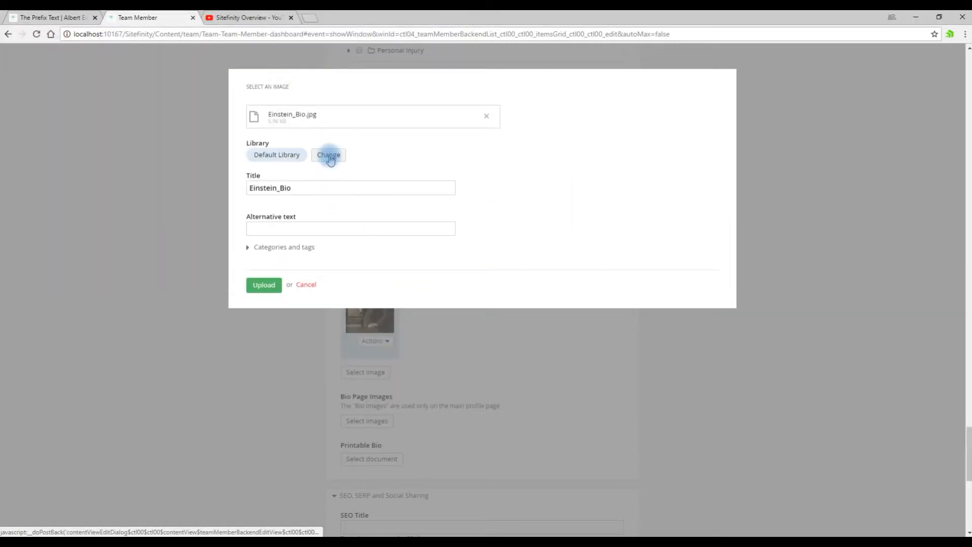
Upload the image to the Team library with title and alternative text 'Einstein Bio Photo'.
left_click(328, 154)
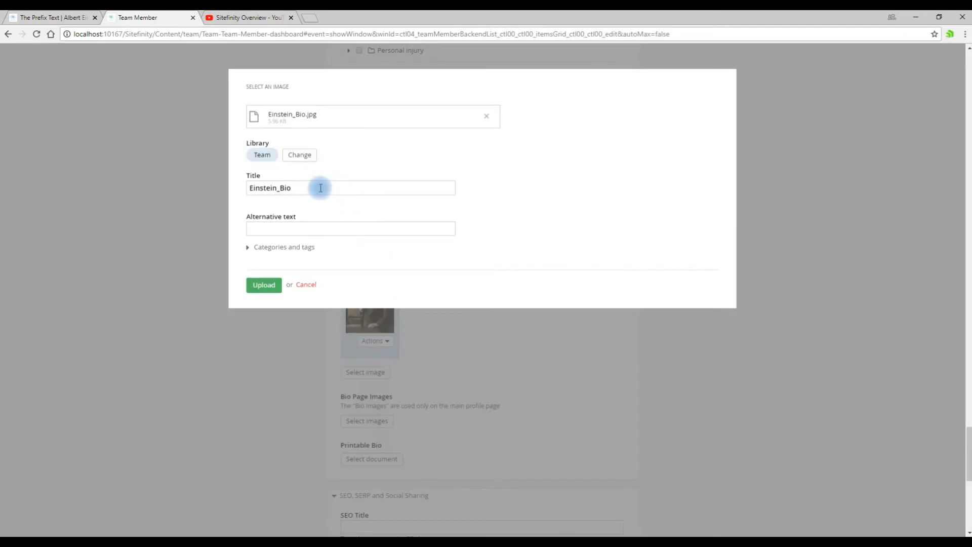
type("Photo")
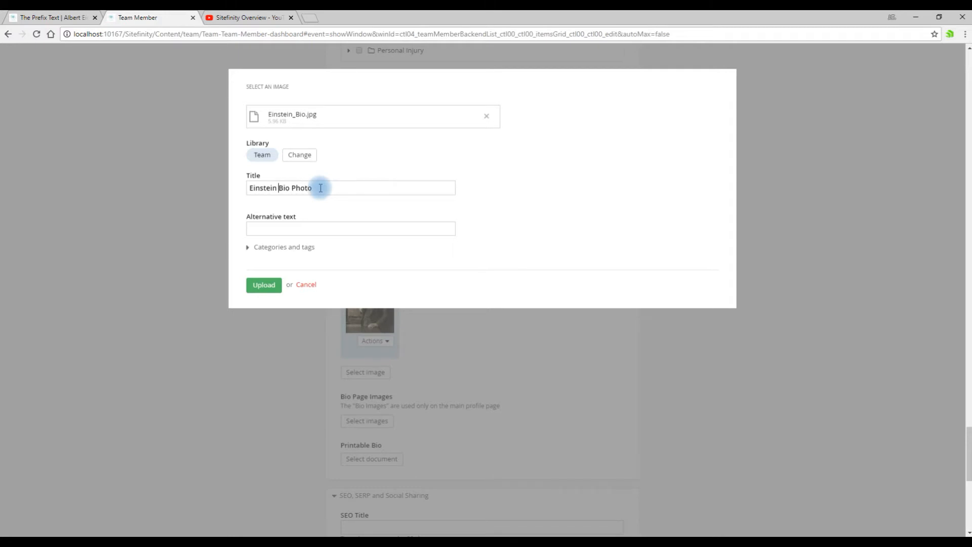
left_click(350, 228)
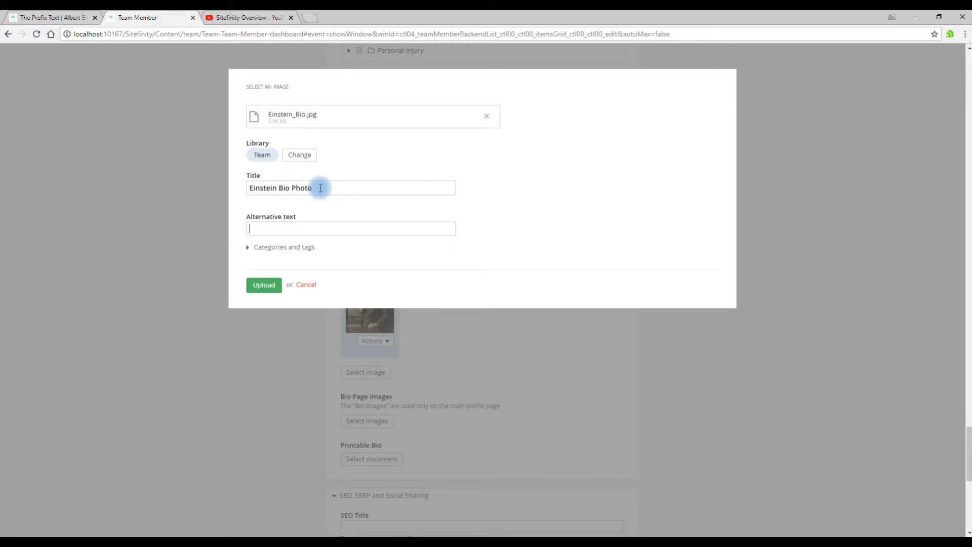
type("Einstein Bio Photo")
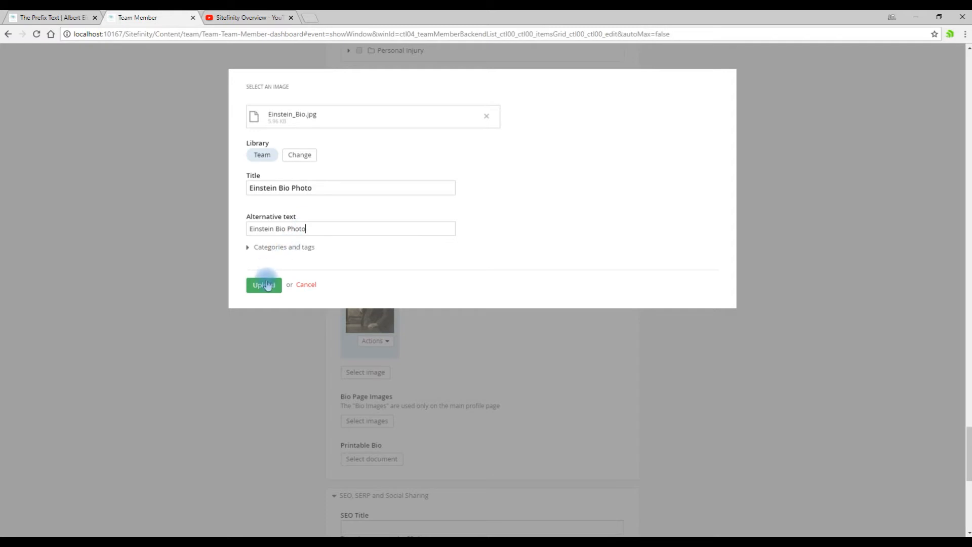
left_click(263, 285)
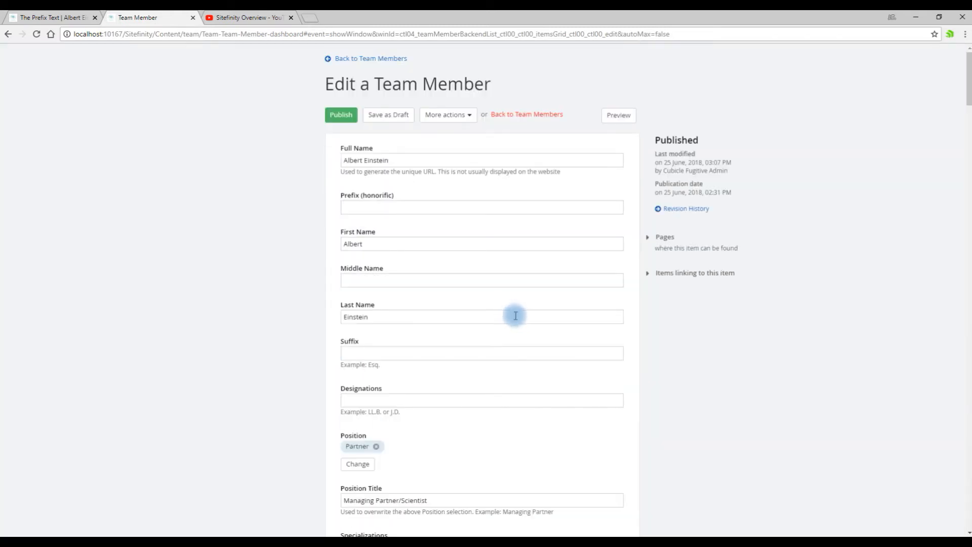
Confirm the bio photo under Bio Page Images and publish the record.
scroll("down", 3)
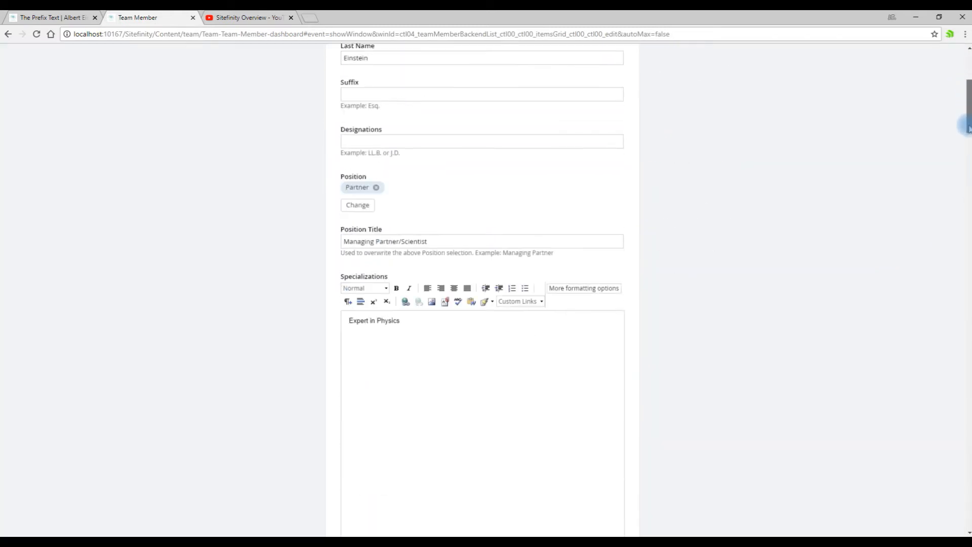
scroll("down", 3)
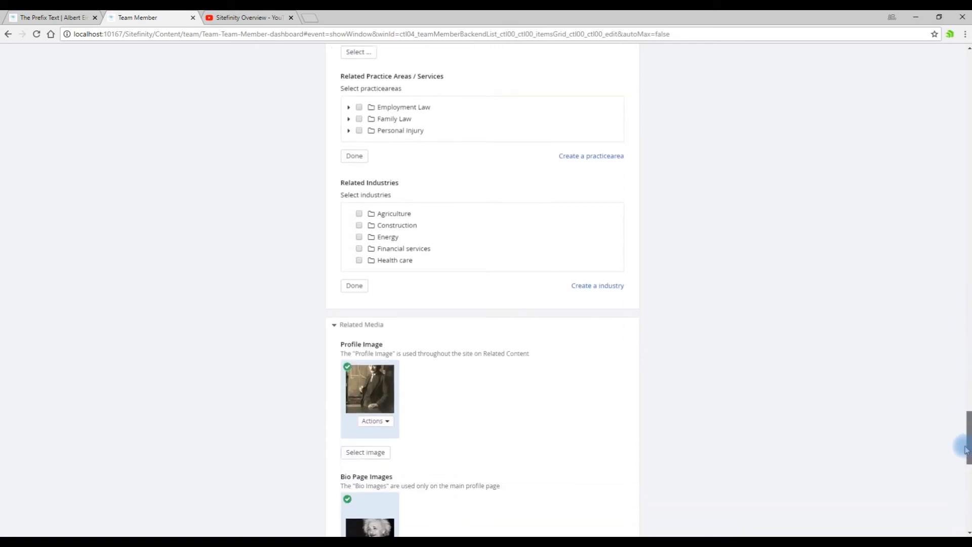
scroll("down", 3)
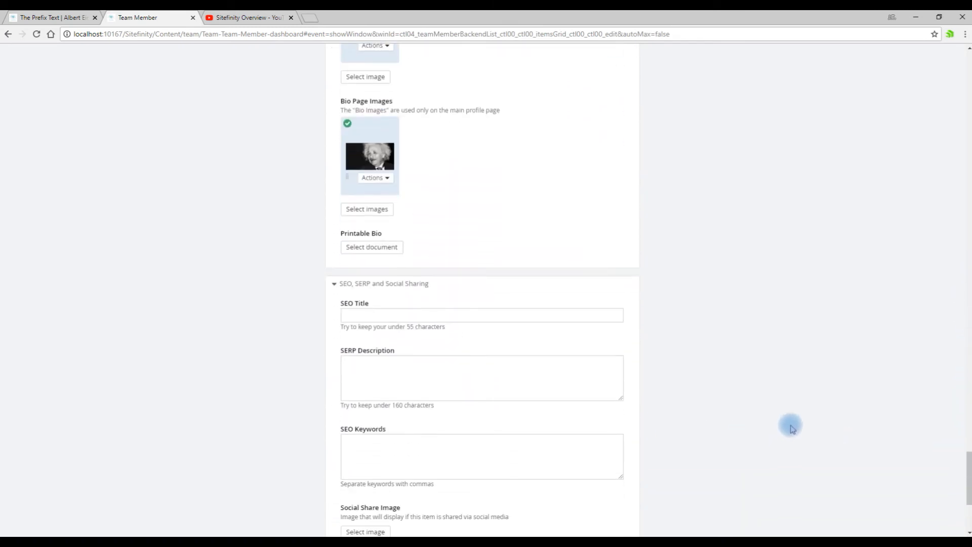
scroll("down", 3)
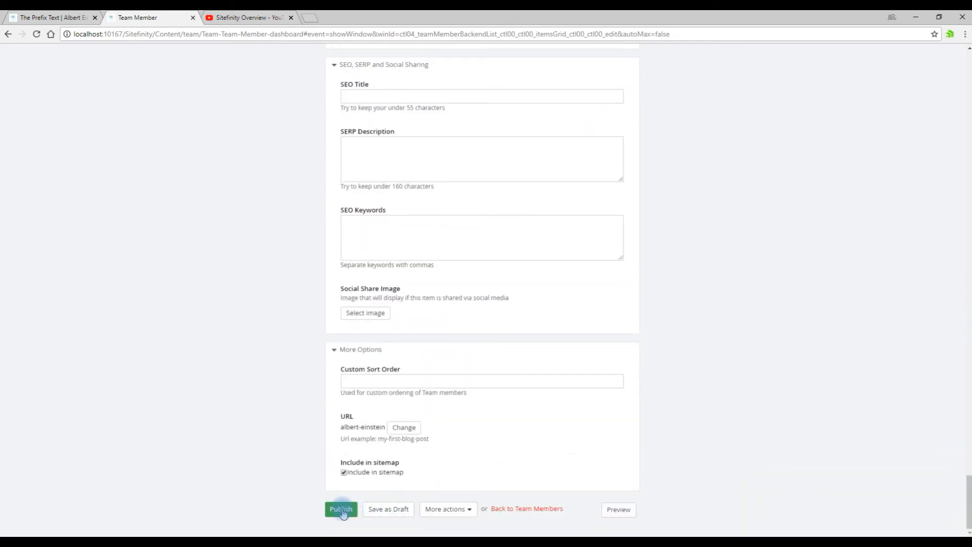
left_click(340, 508)
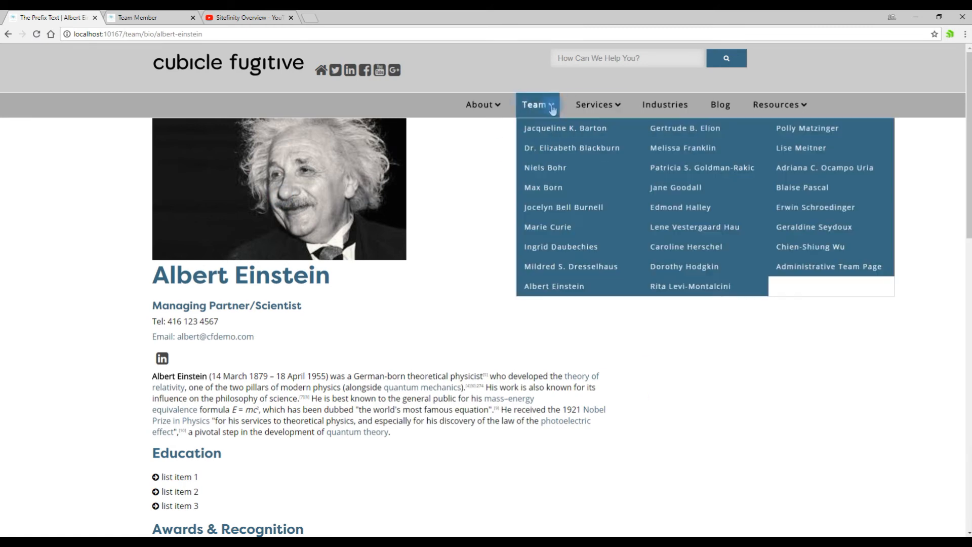
Go to the live site's Team listing showing Albert Einstein among the Partners.
left_click(531, 105)
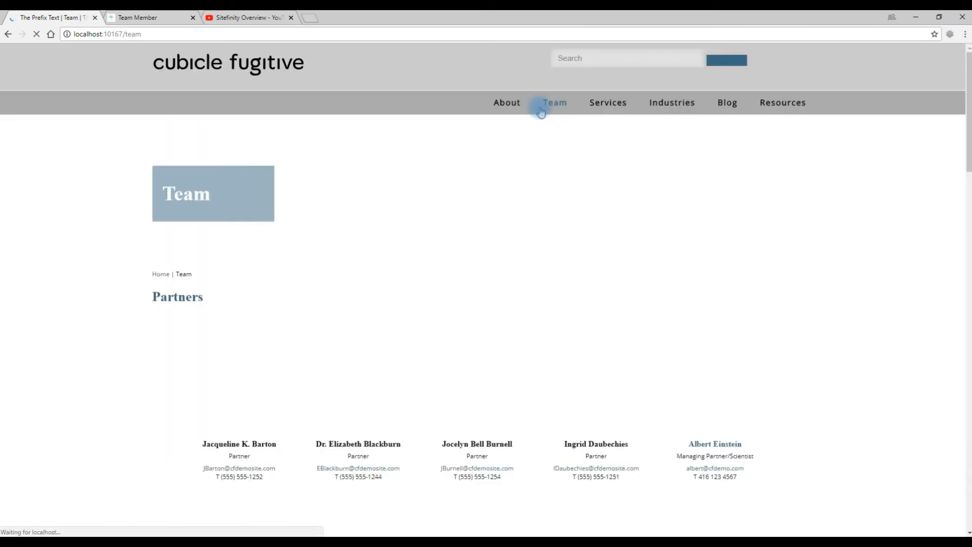